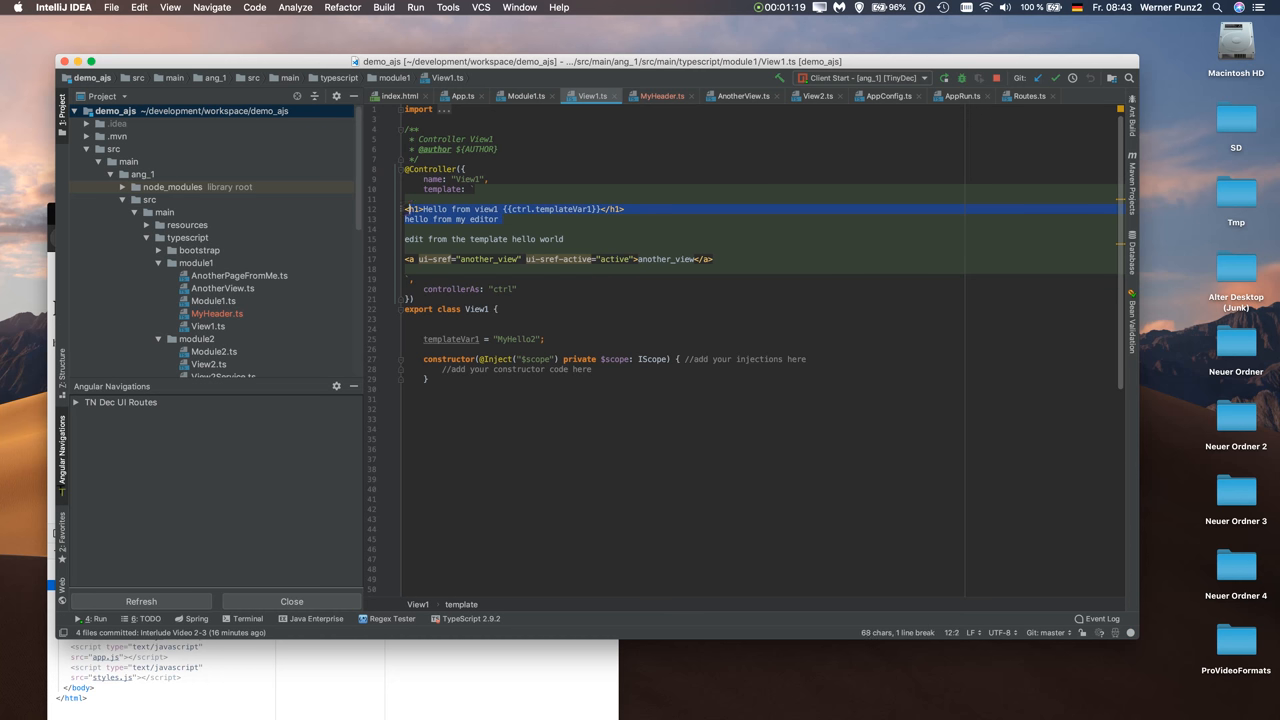
Step: Open the Create Component dialog from the module1 folder's New > Tiny Decorations menu
right_click(500, 210)
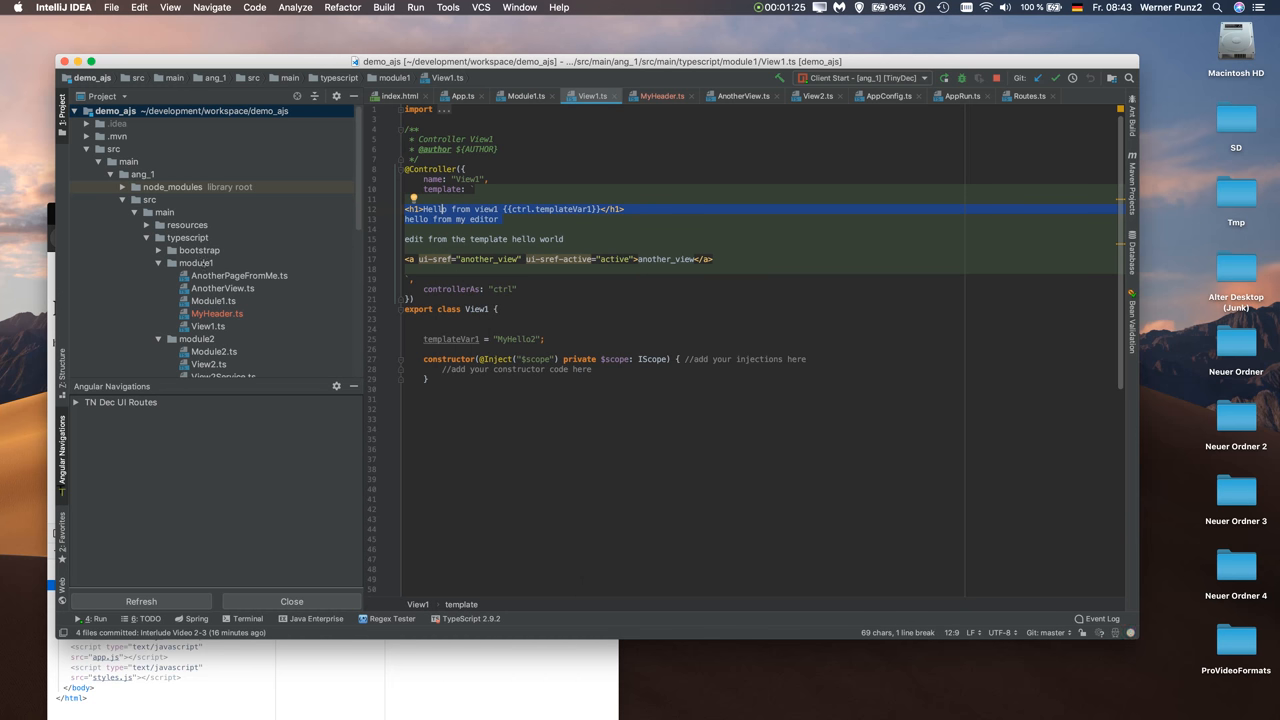
right_click(192, 263)
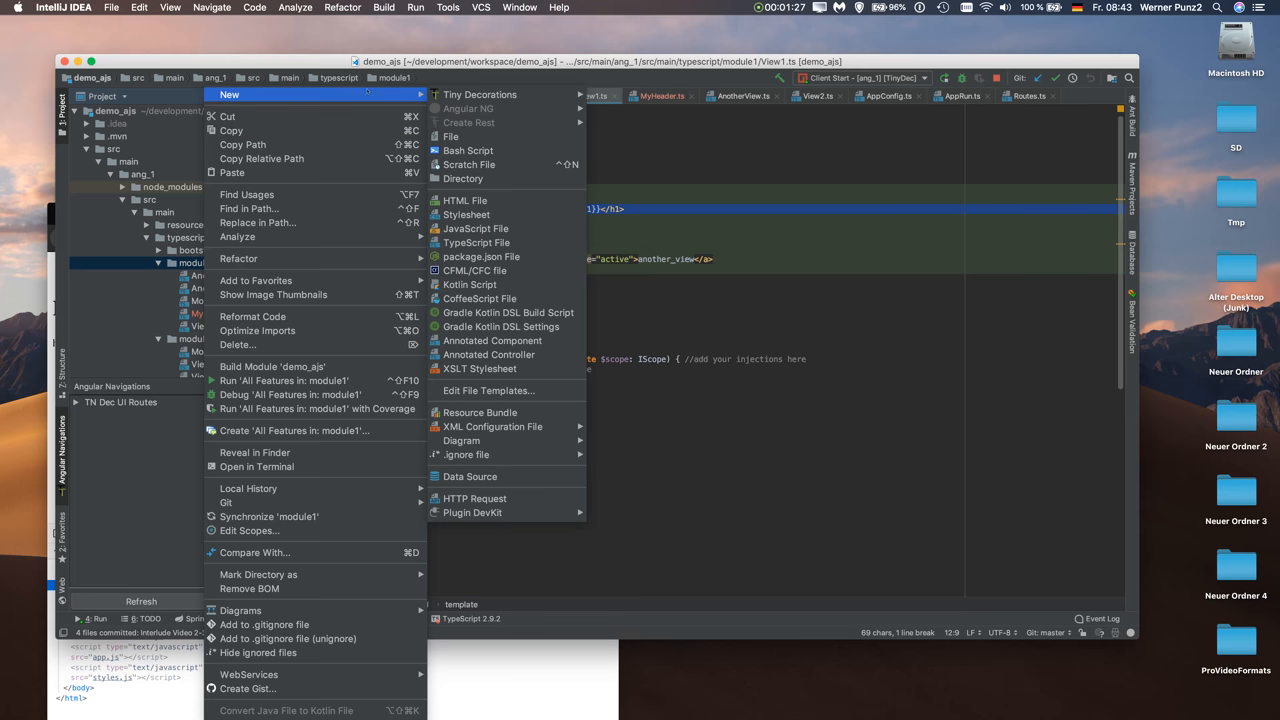
mouse_move(480, 94)
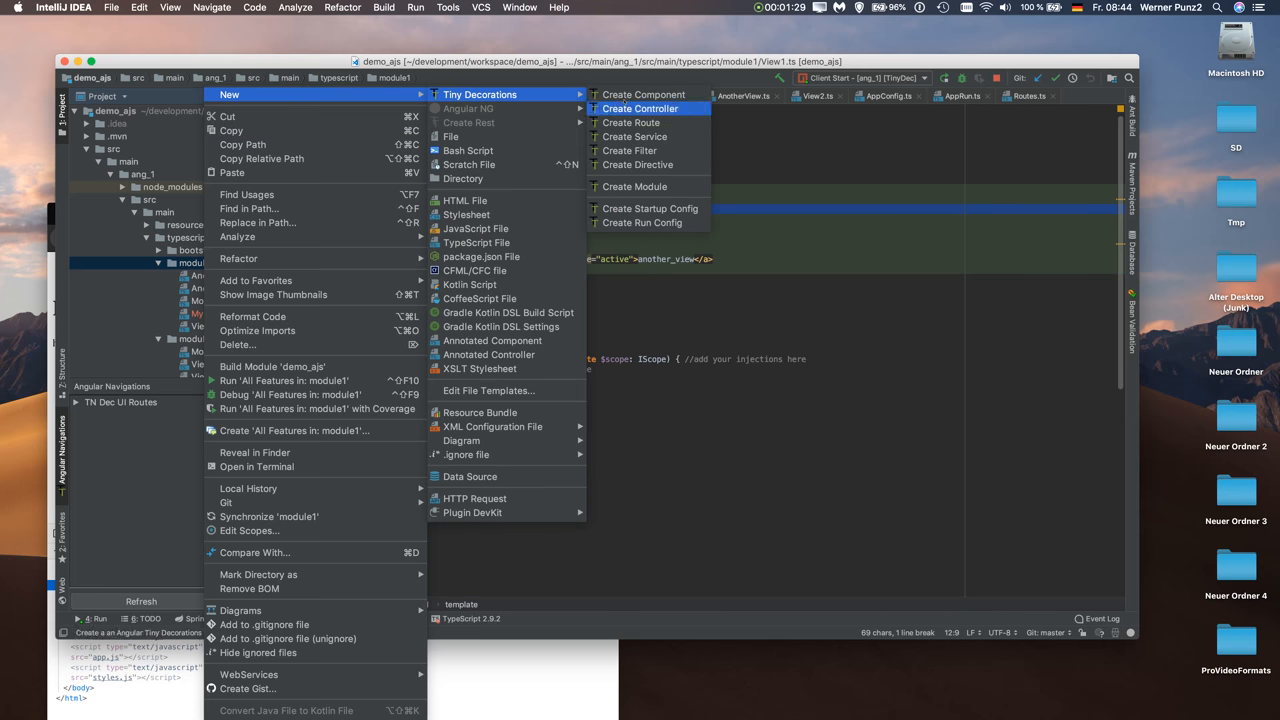
mouse_move(643, 94)
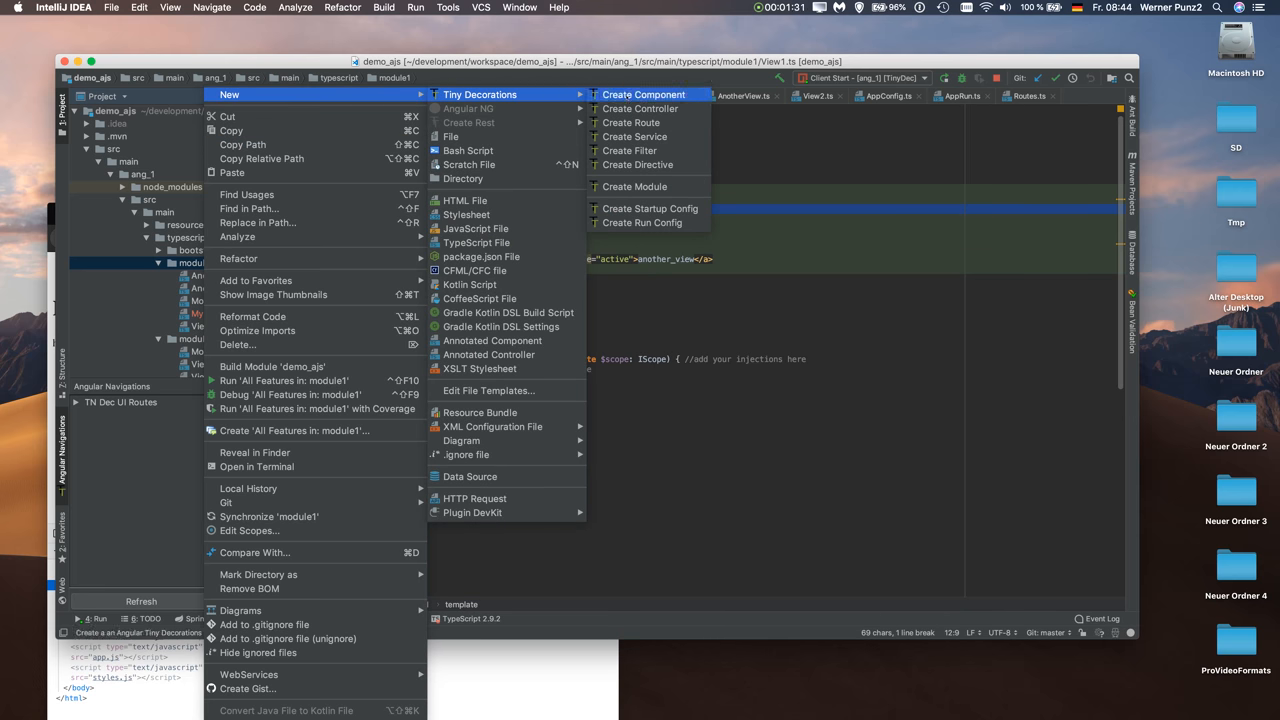
click(642, 94)
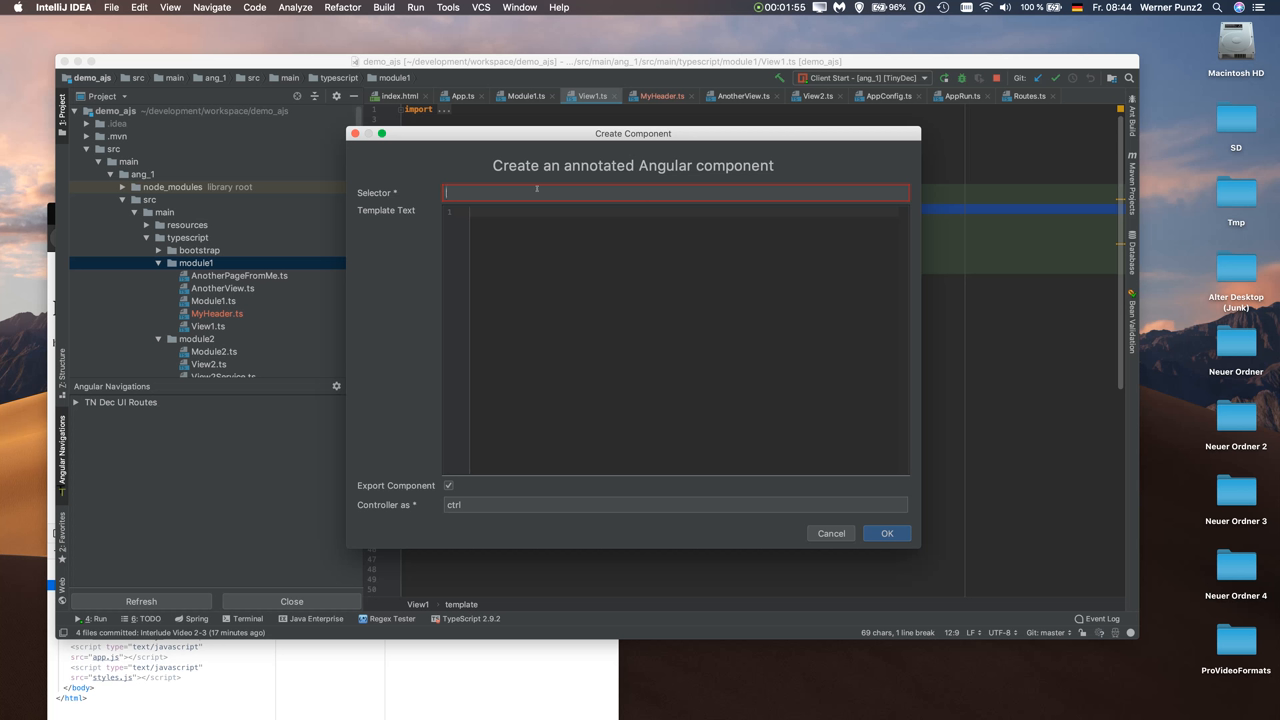
Step: Generate the component with selector my-first-component and the View1 greeting template
text(my-first-component)
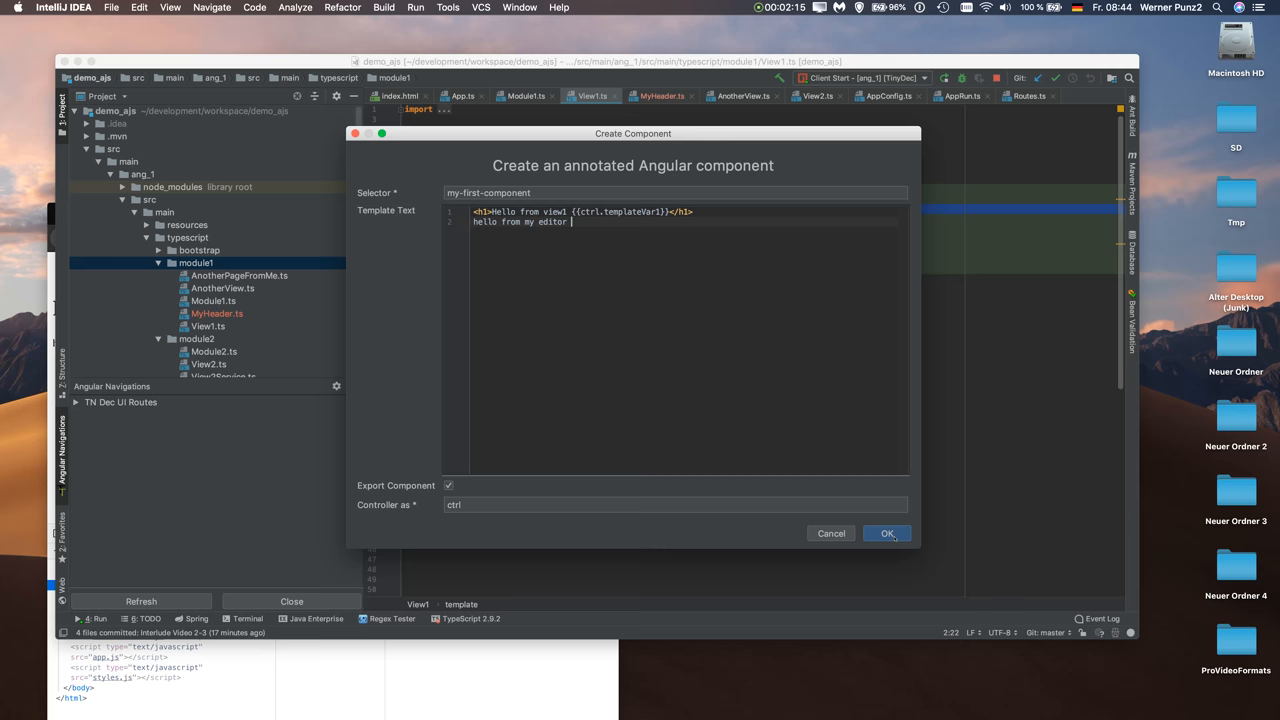
click(886, 533)
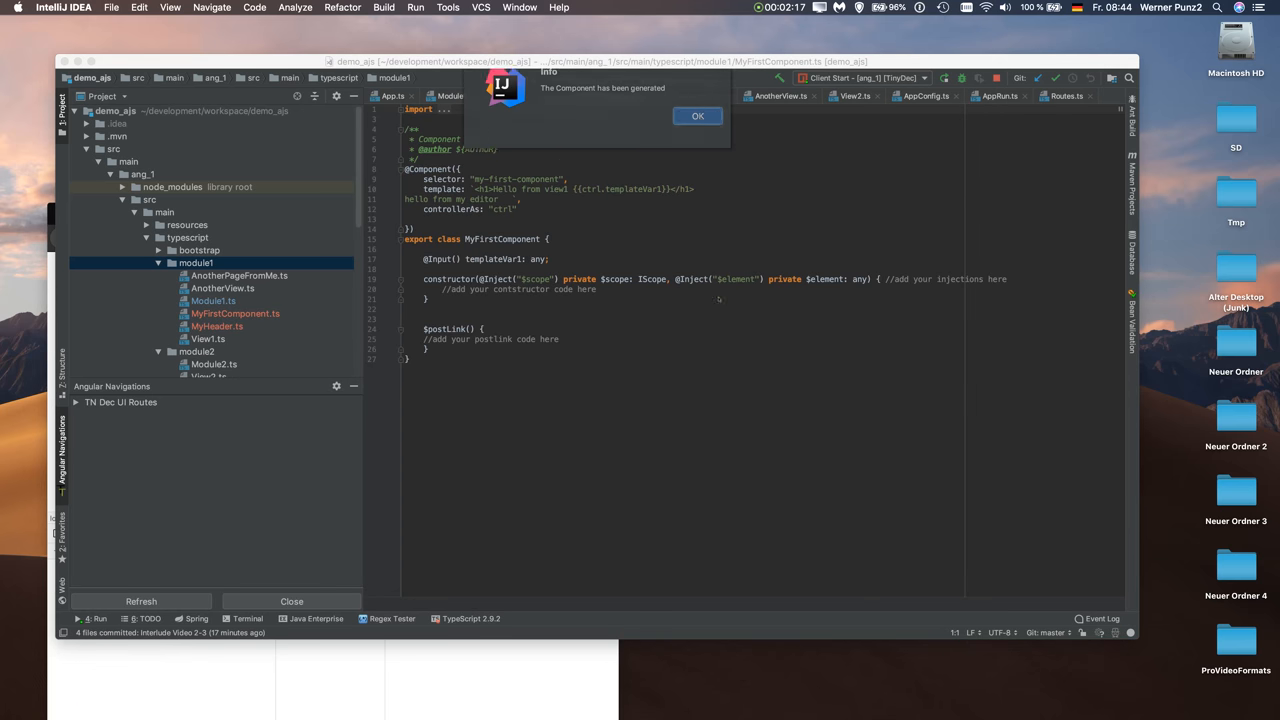
Step: Dismiss the generated-component notice and add MyFirstComponent.ts to Git
click(697, 115)
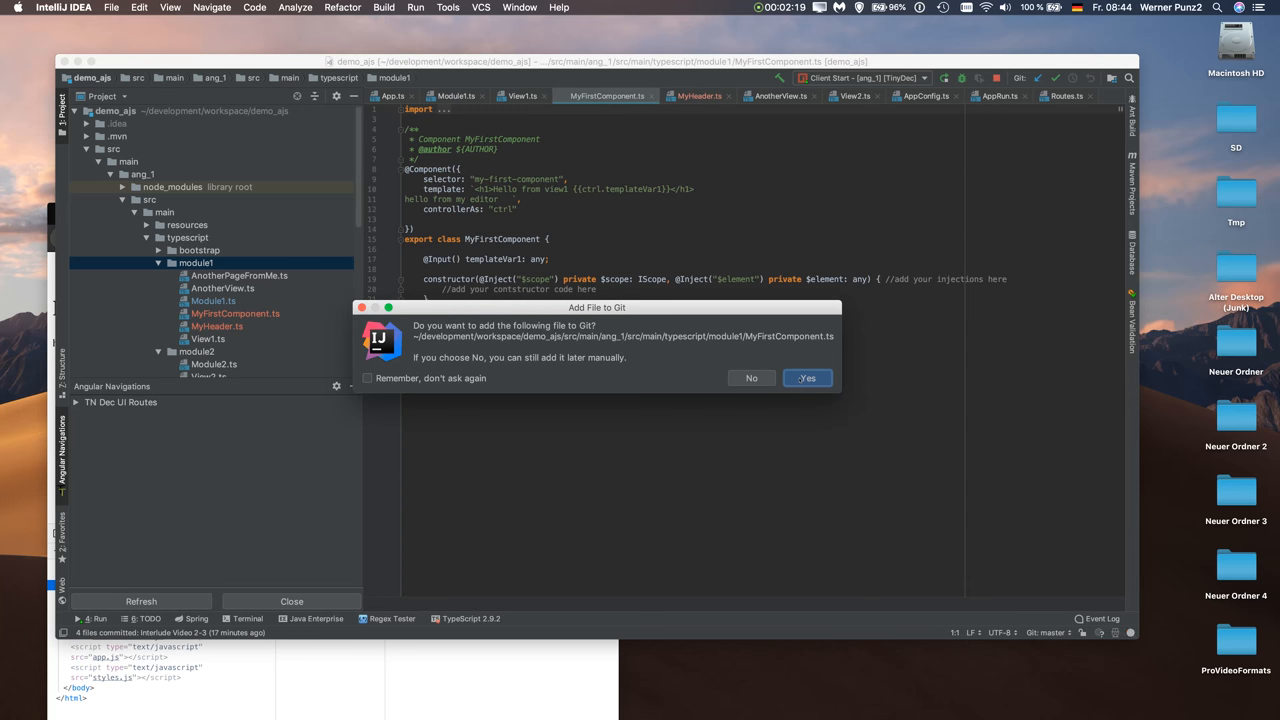
click(806, 377)
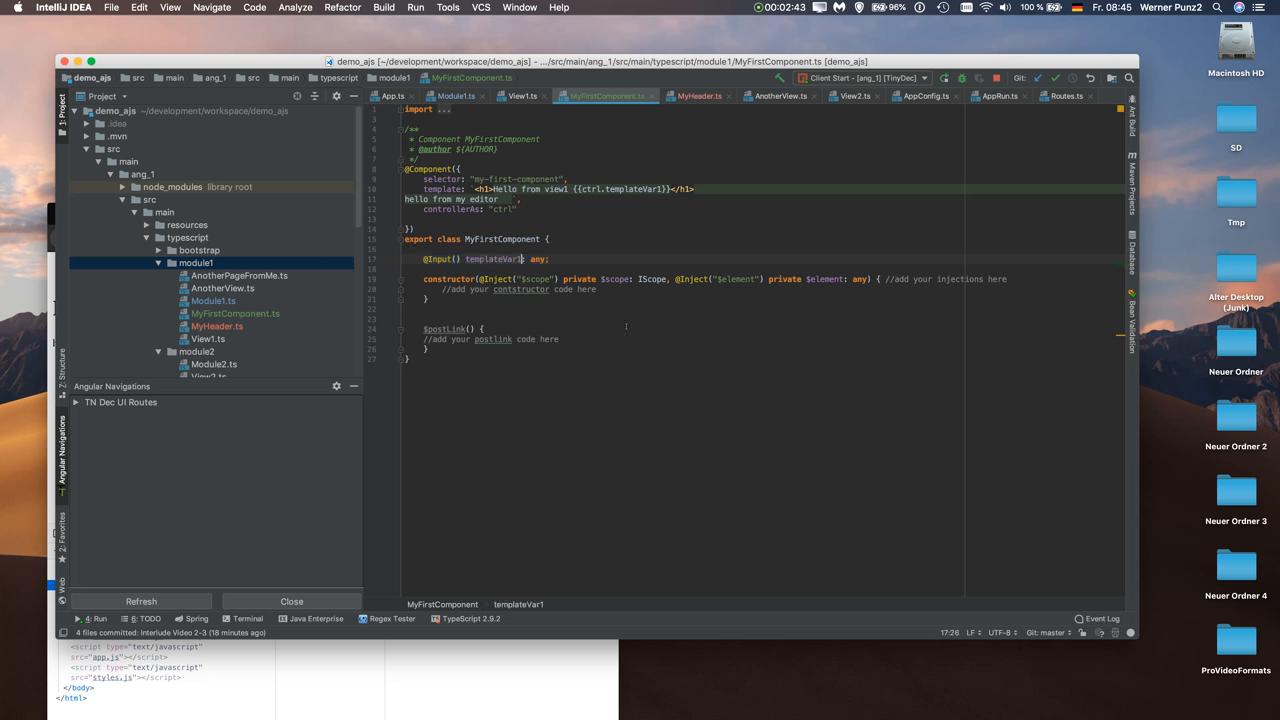
key(Backspace)
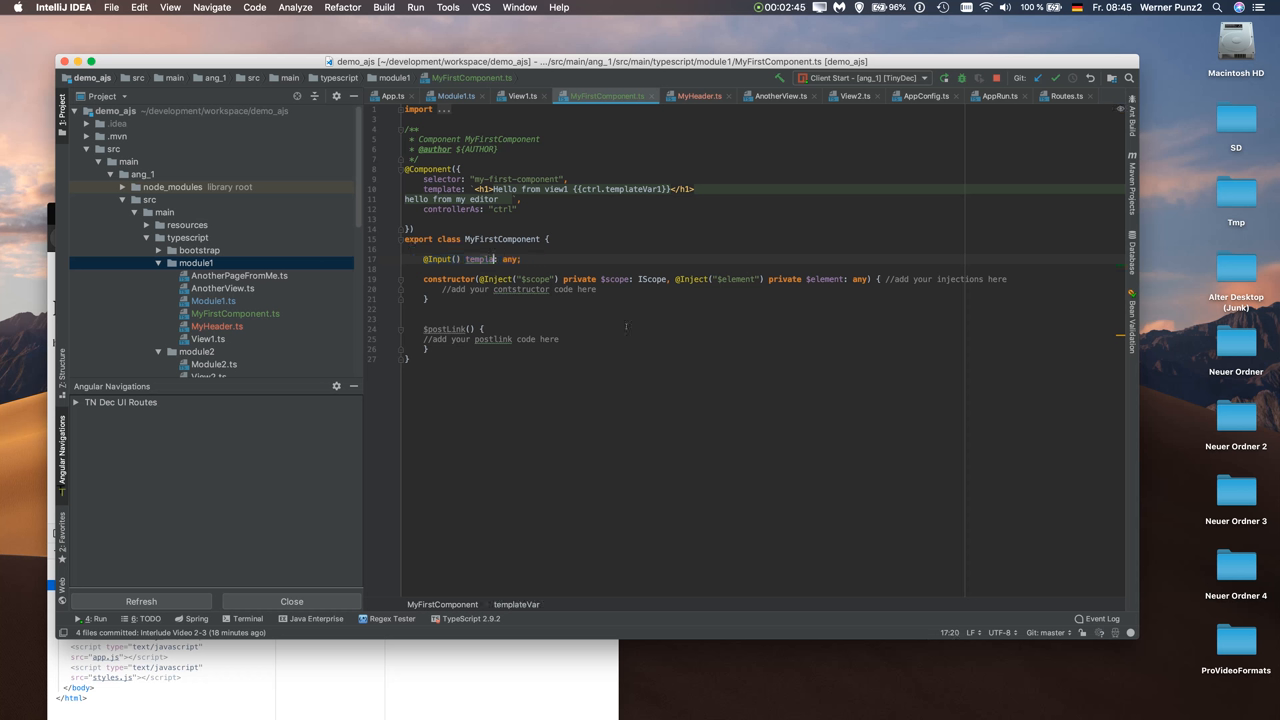
key(Backspace)
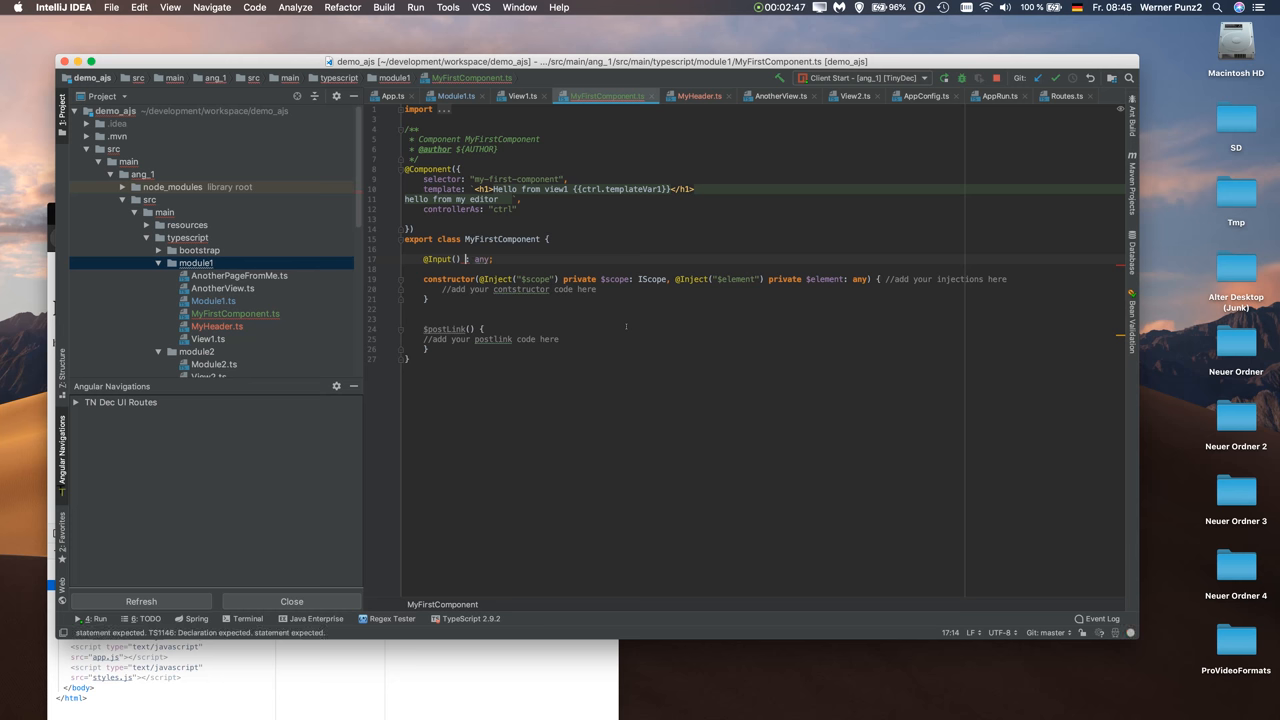
text(label)
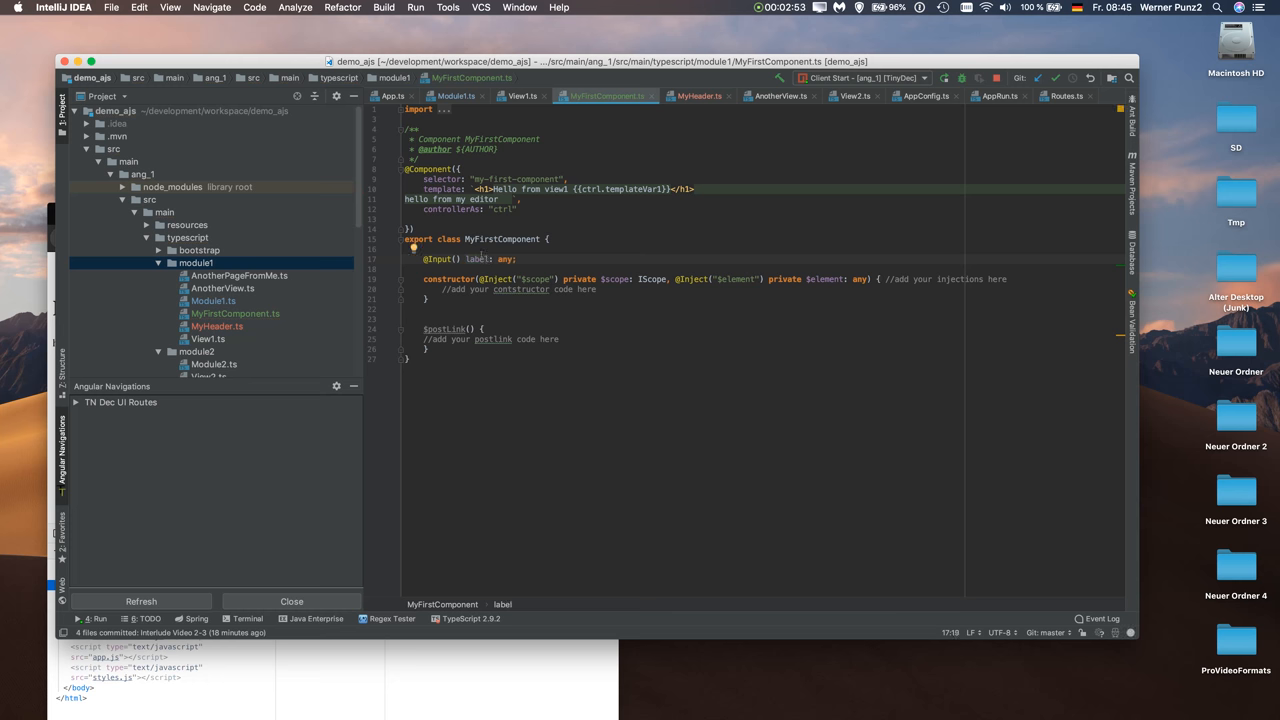
double_click(630, 189)
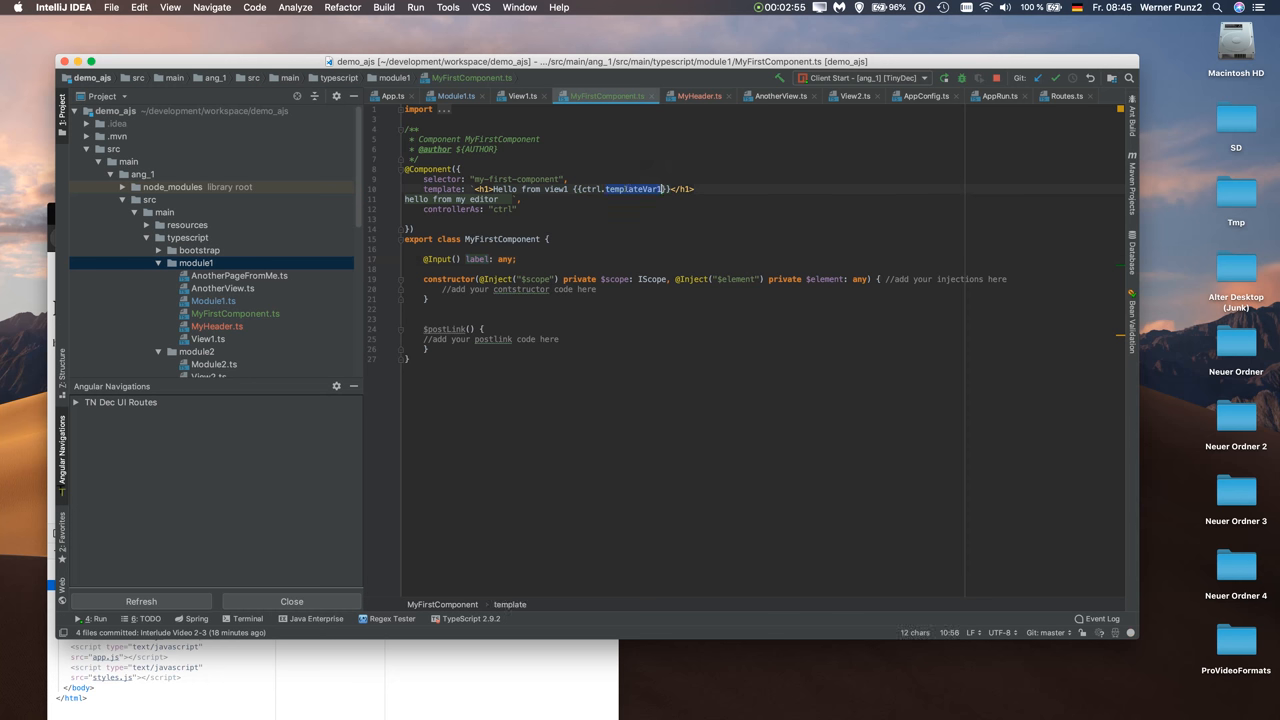
text(label)
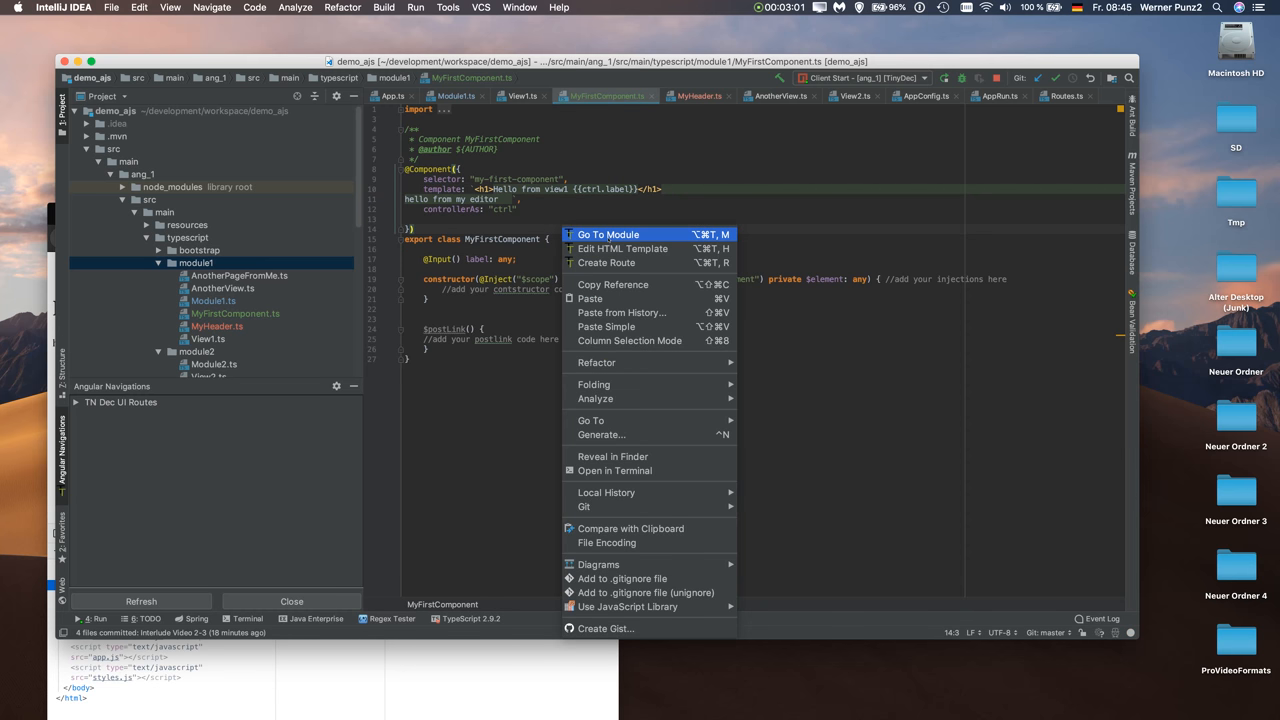
Step: Select the my-first-component selector and open View1.ts from the project tree
click(608, 234)
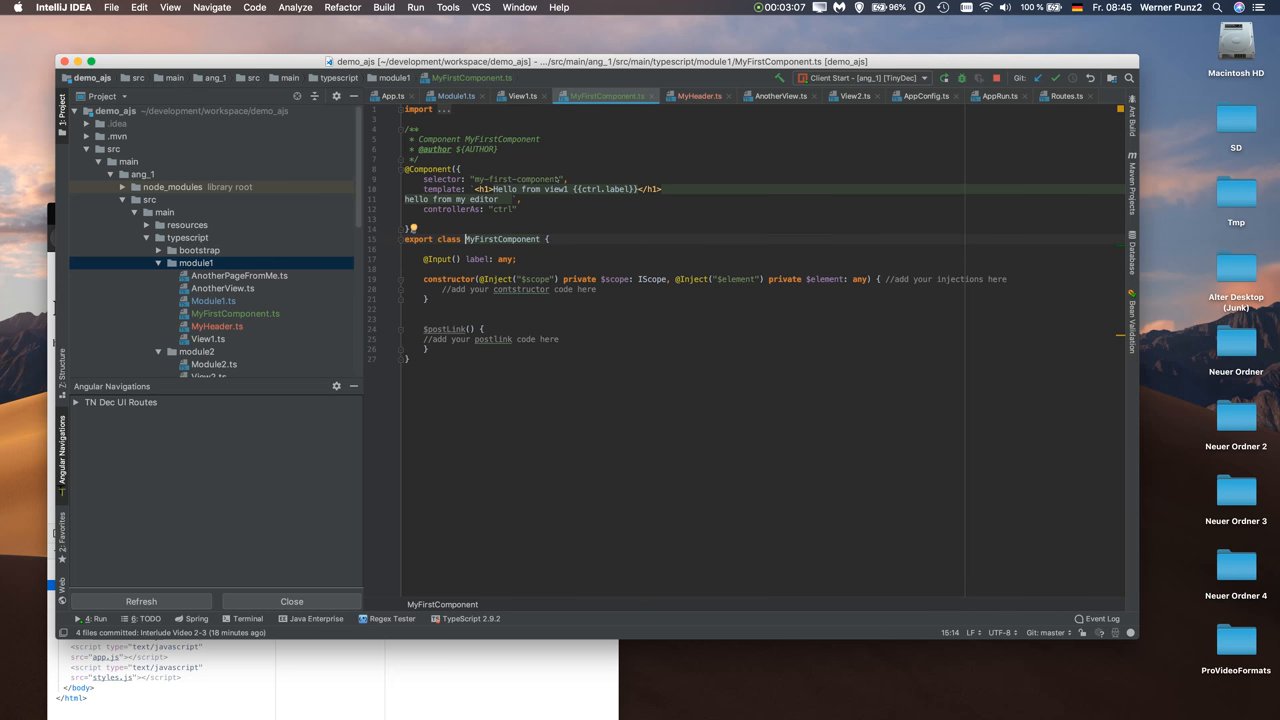
double_click(517, 179)
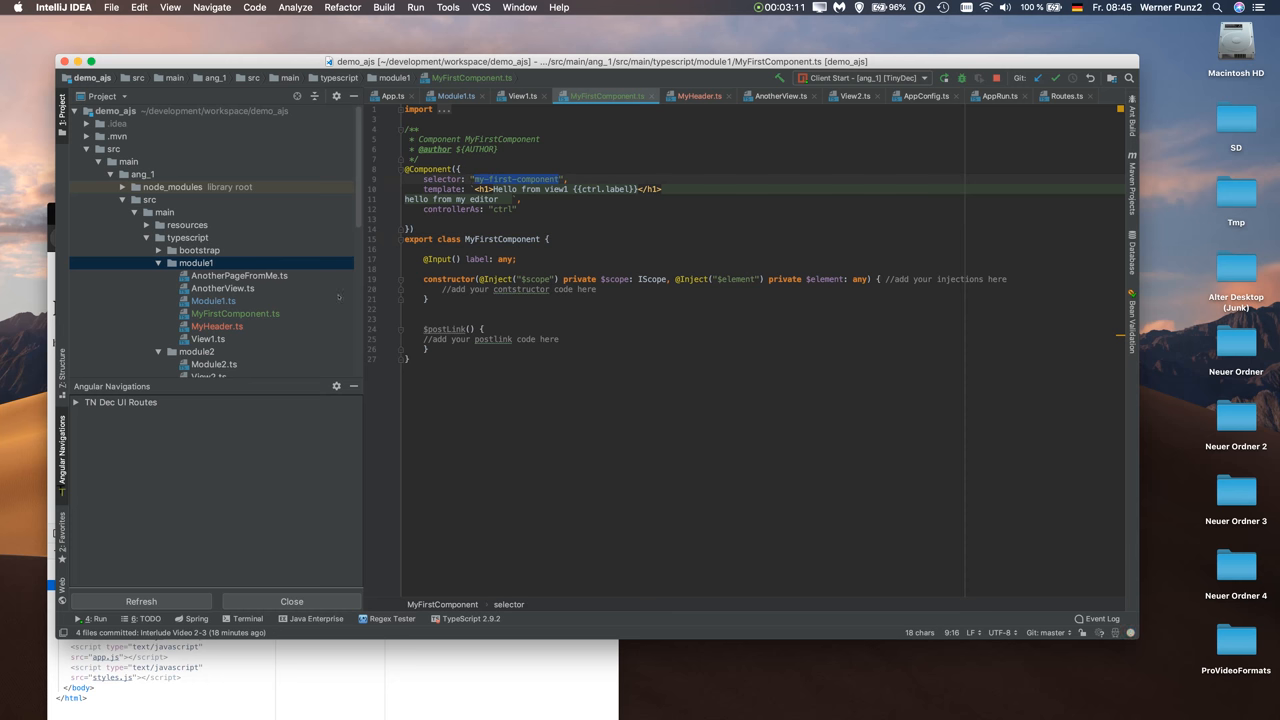
click(208, 338)
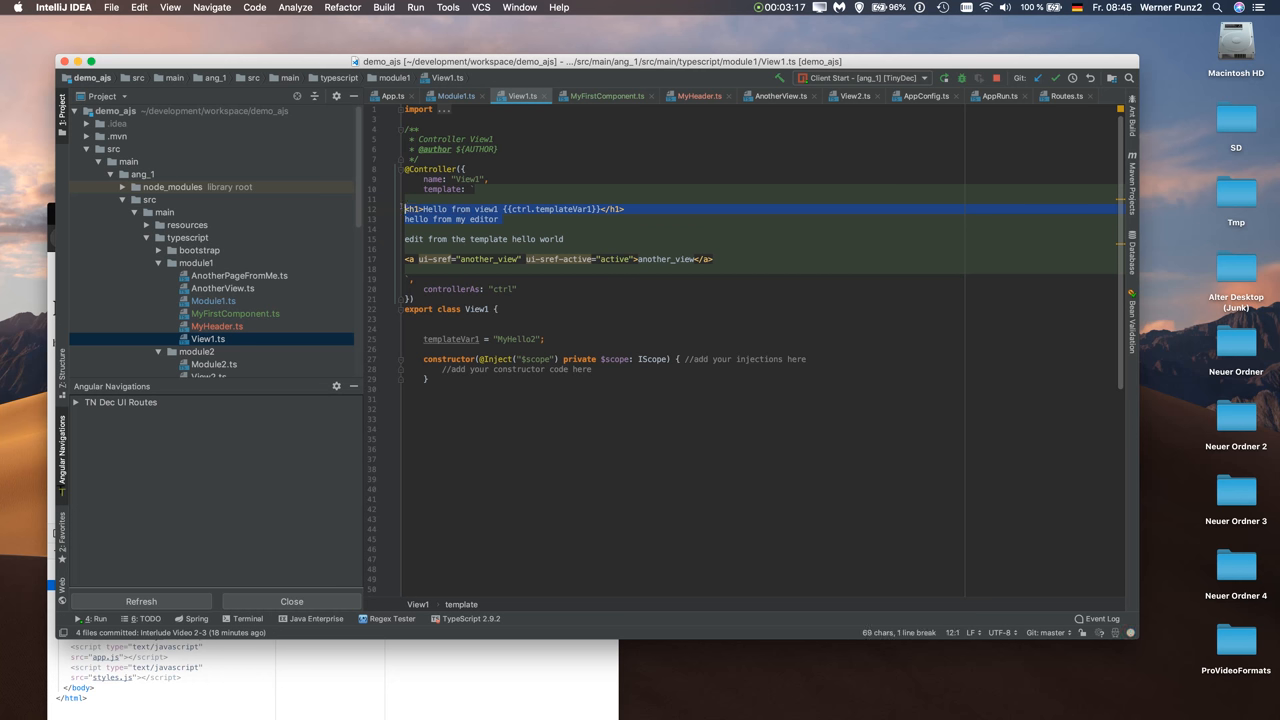
Step: Start a my-first-component tag with a ctrl label in the View1 template
key(Delete)
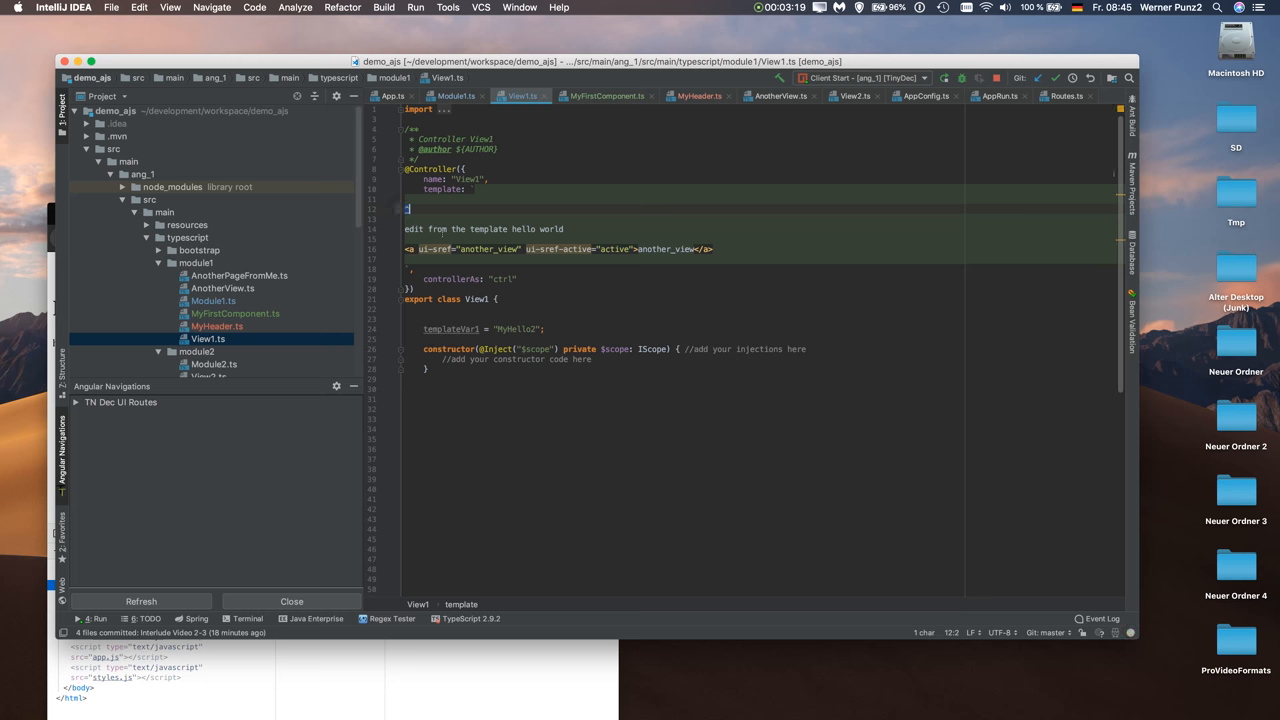
text(<my-first-component>)
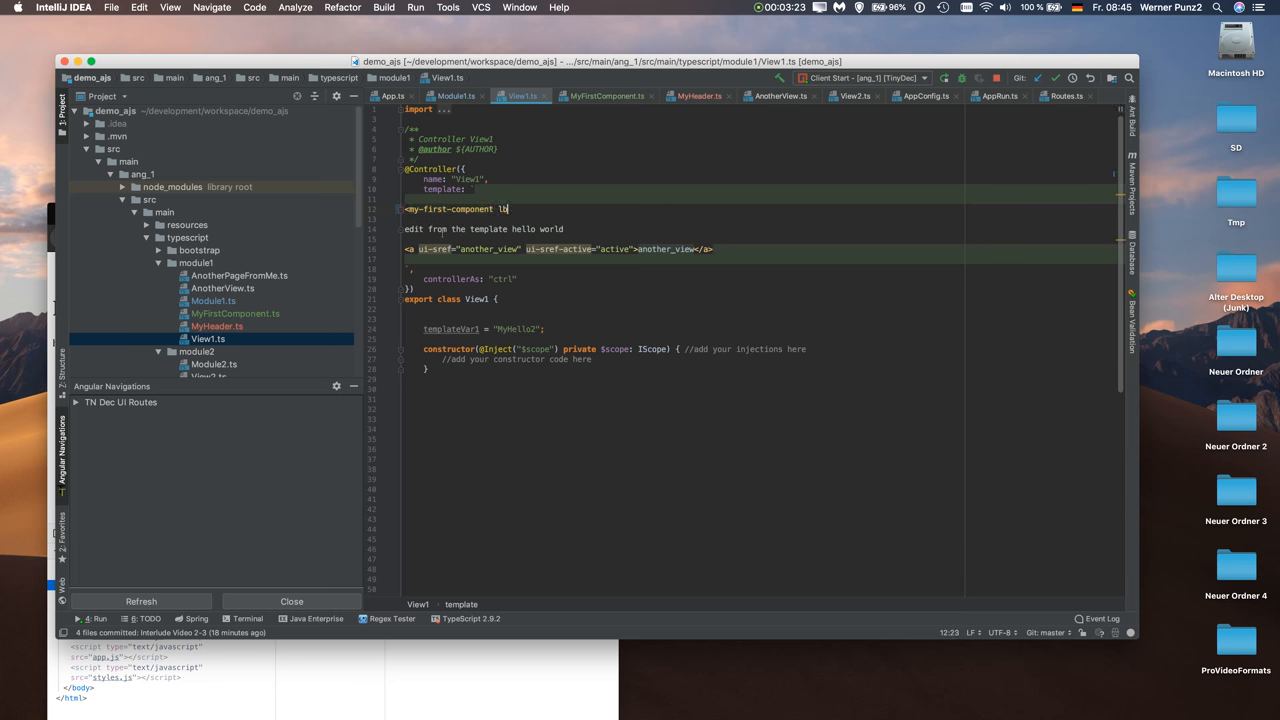
text(able)
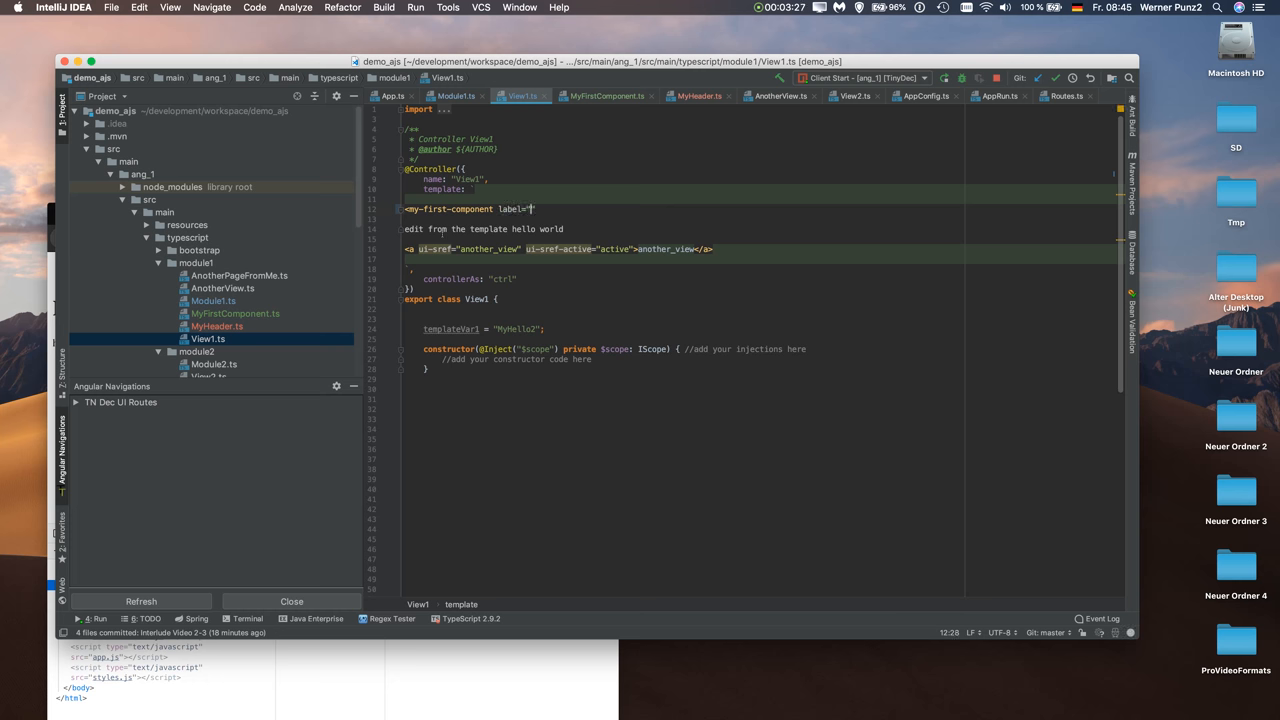
text(ctrl.)
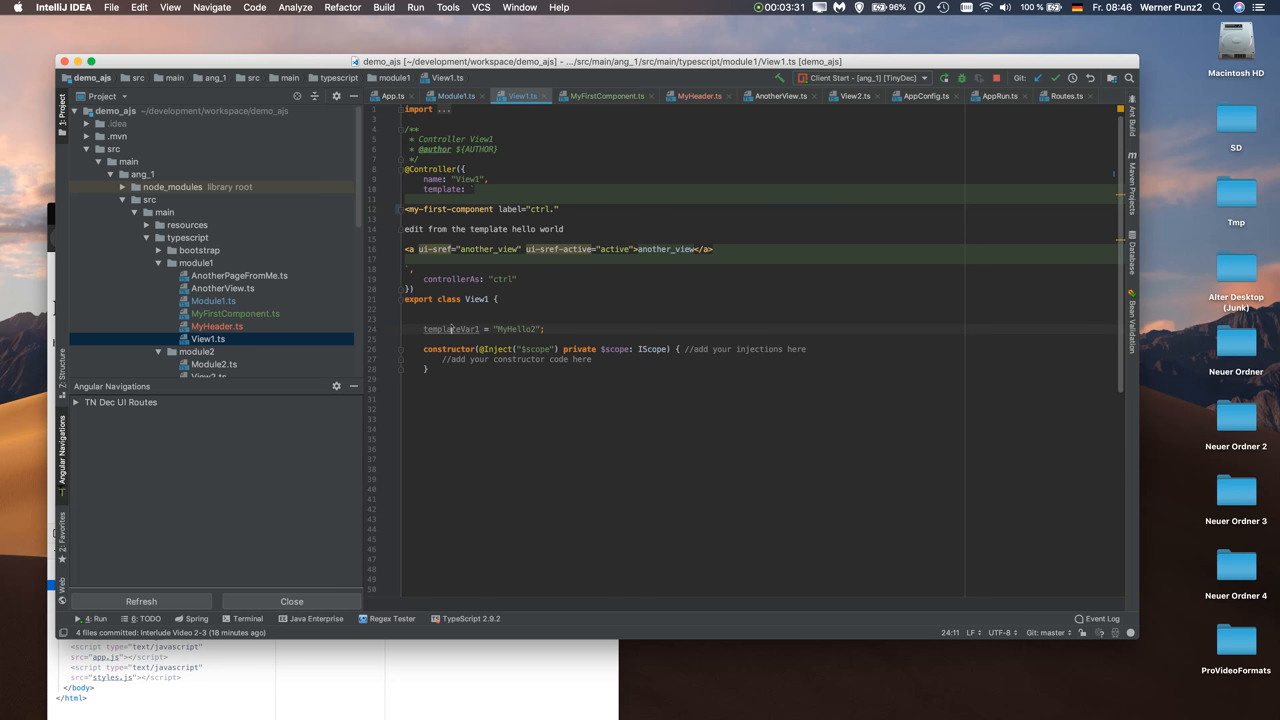
Step: Bind the label to ctrl.templateVar1 and close the my-first-component tag
double_click(450, 329)
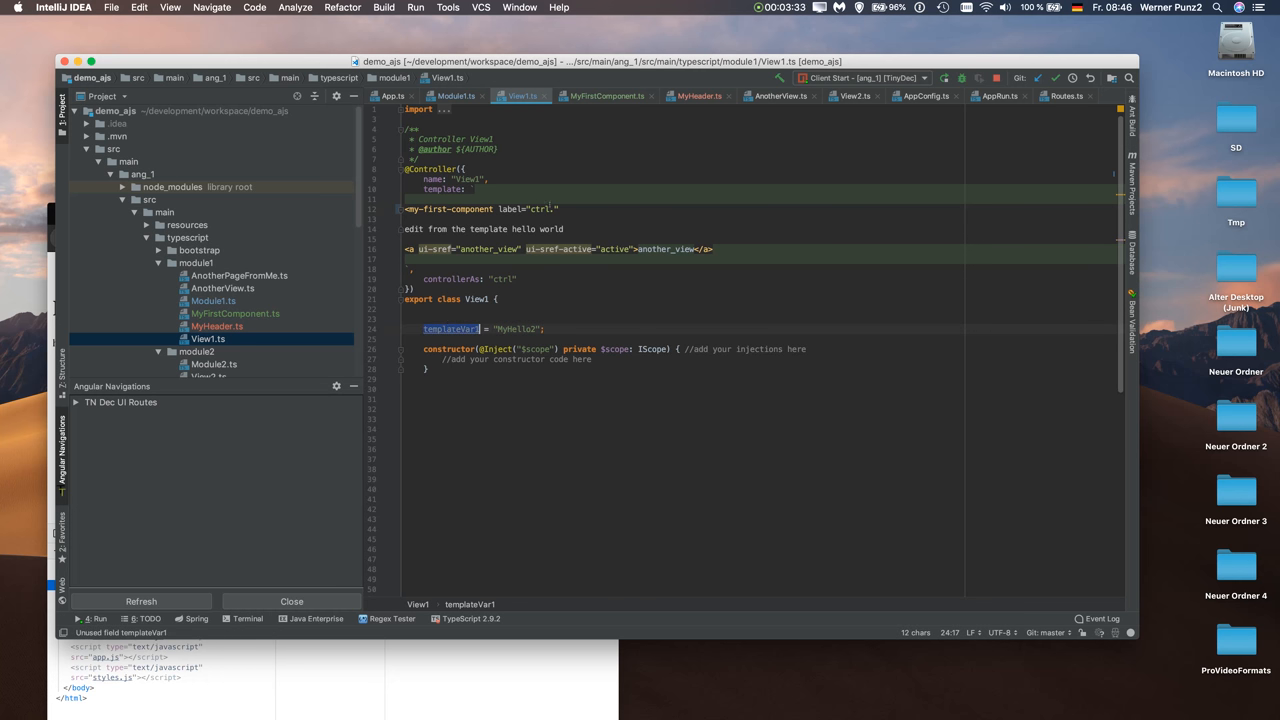
text(templateVar1)
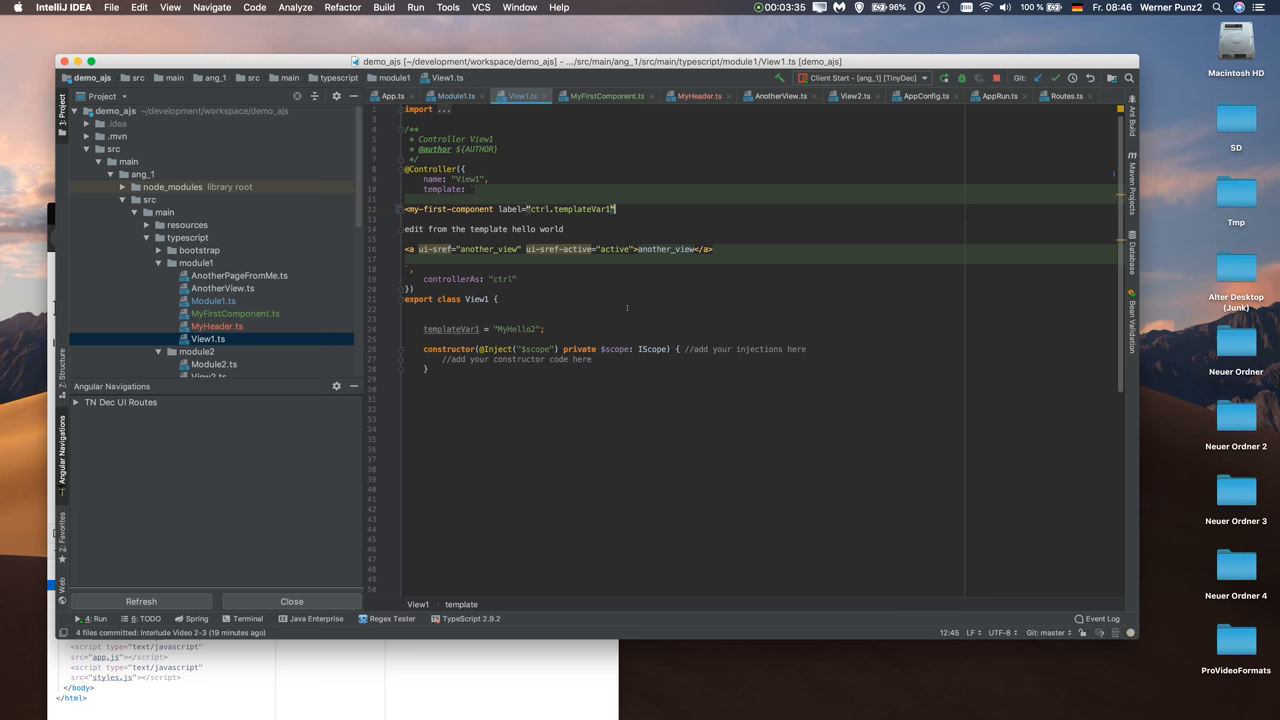
text(></my-first-component>)
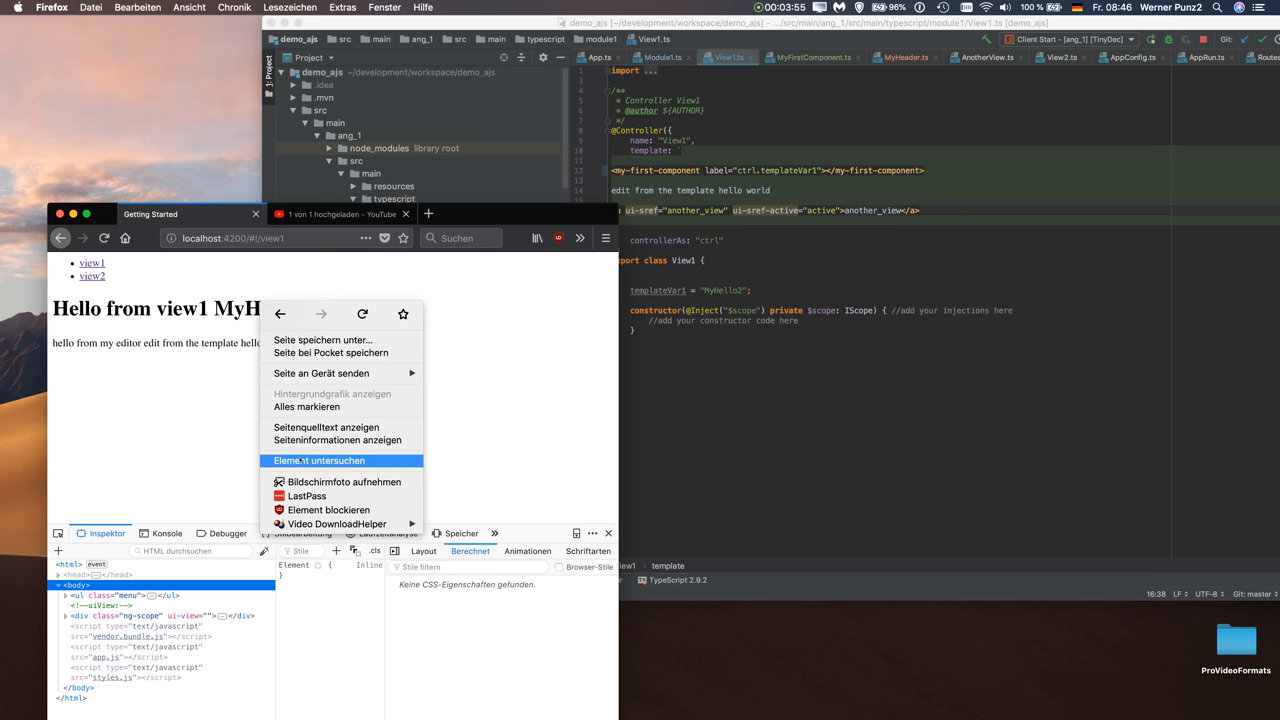
Step: Inspect the rendered my-first-component heading in Firefox and load IntelliJ's route list
click(318, 460)
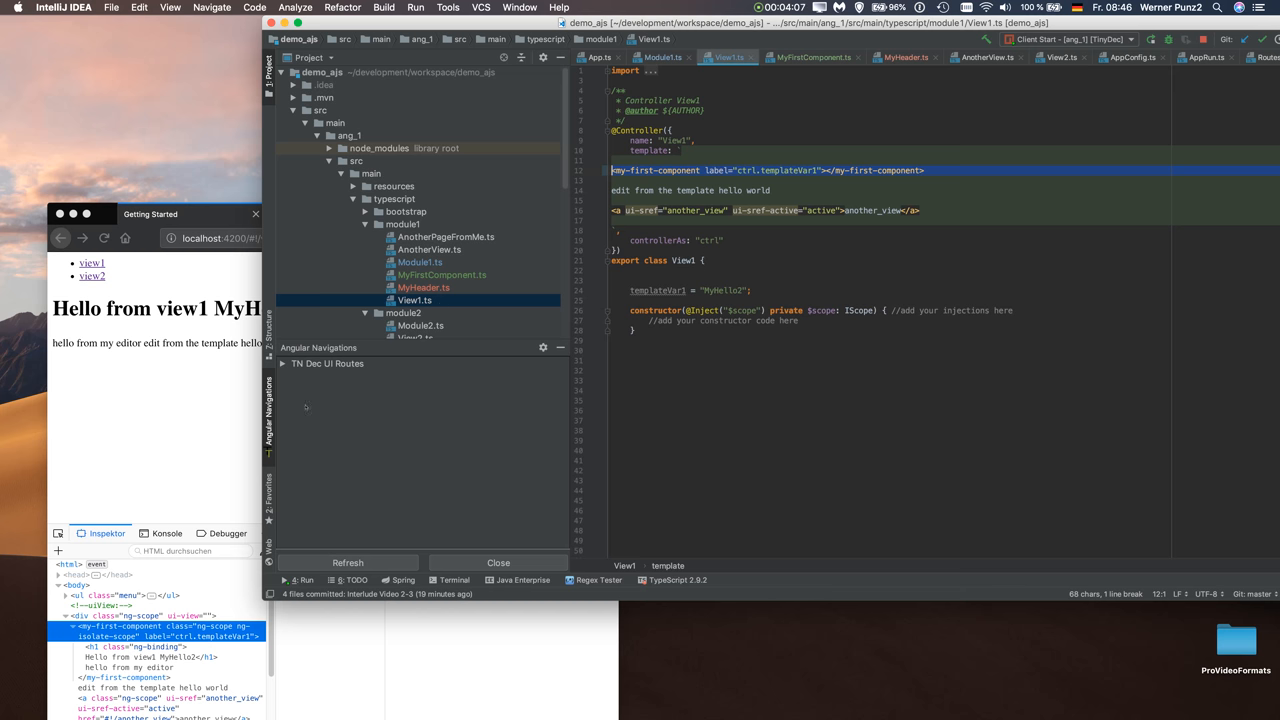
right_click(330, 401)
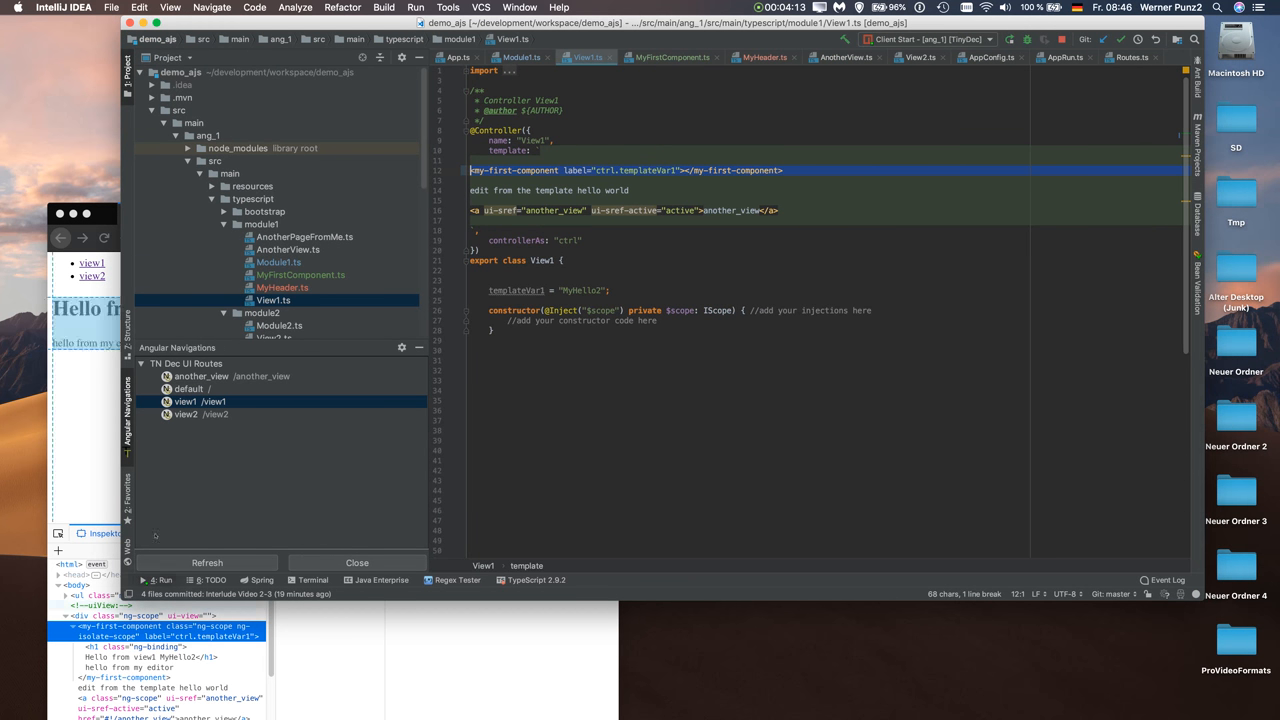
Step: Open the view2 route declaration and add a my-first-component tag labelled 'hello again'
right_click(185, 414)
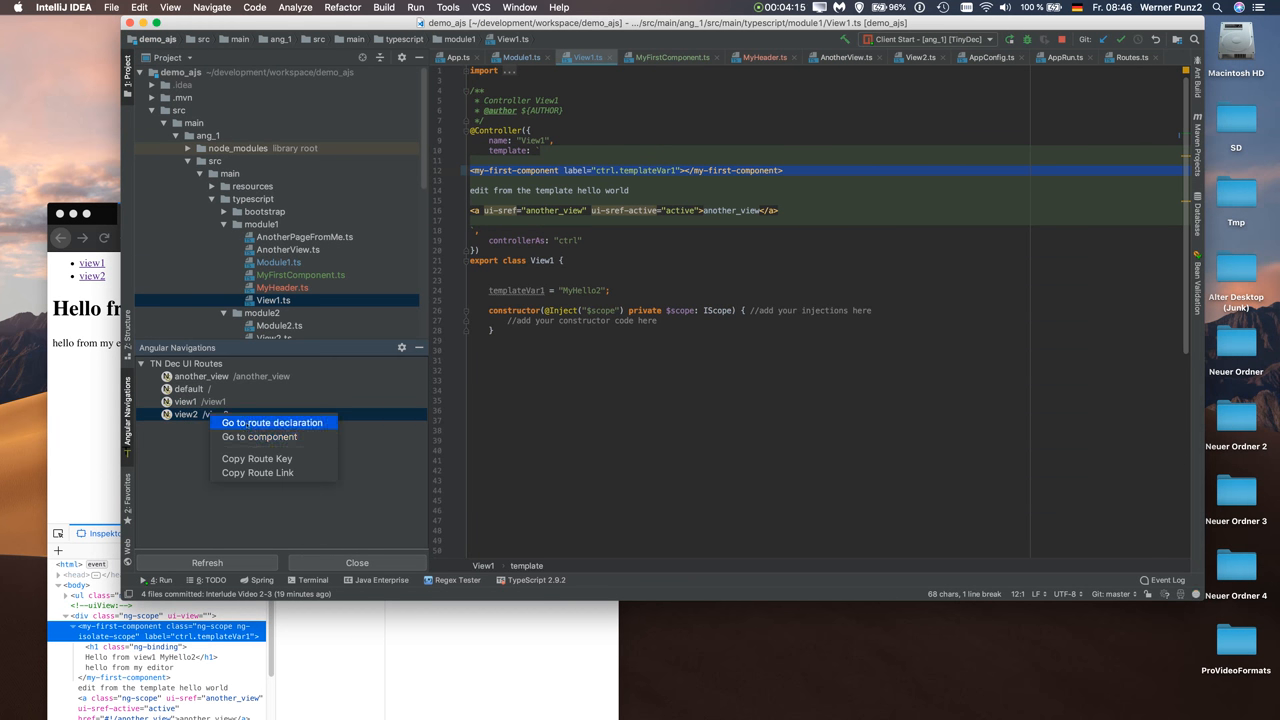
click(272, 422)
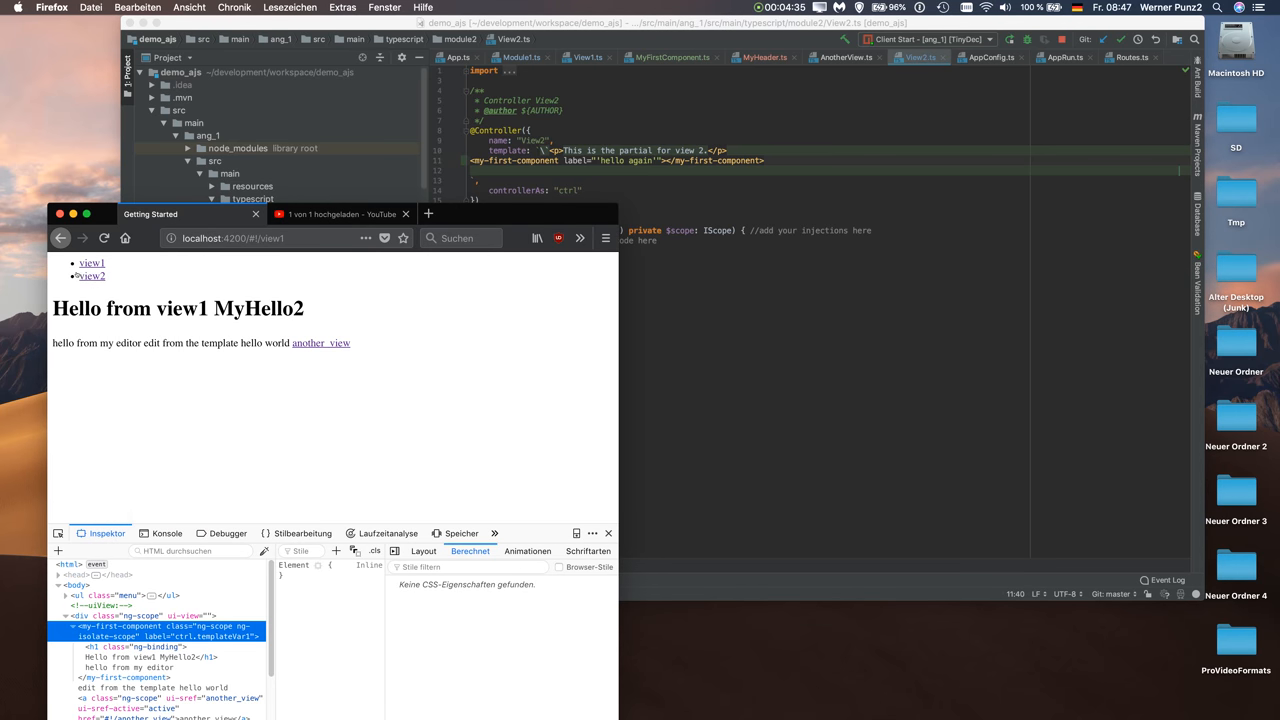
Step: Open view2 in Firefox and inspect the 'Hello from view1 hello again' heading node
click(90, 276)
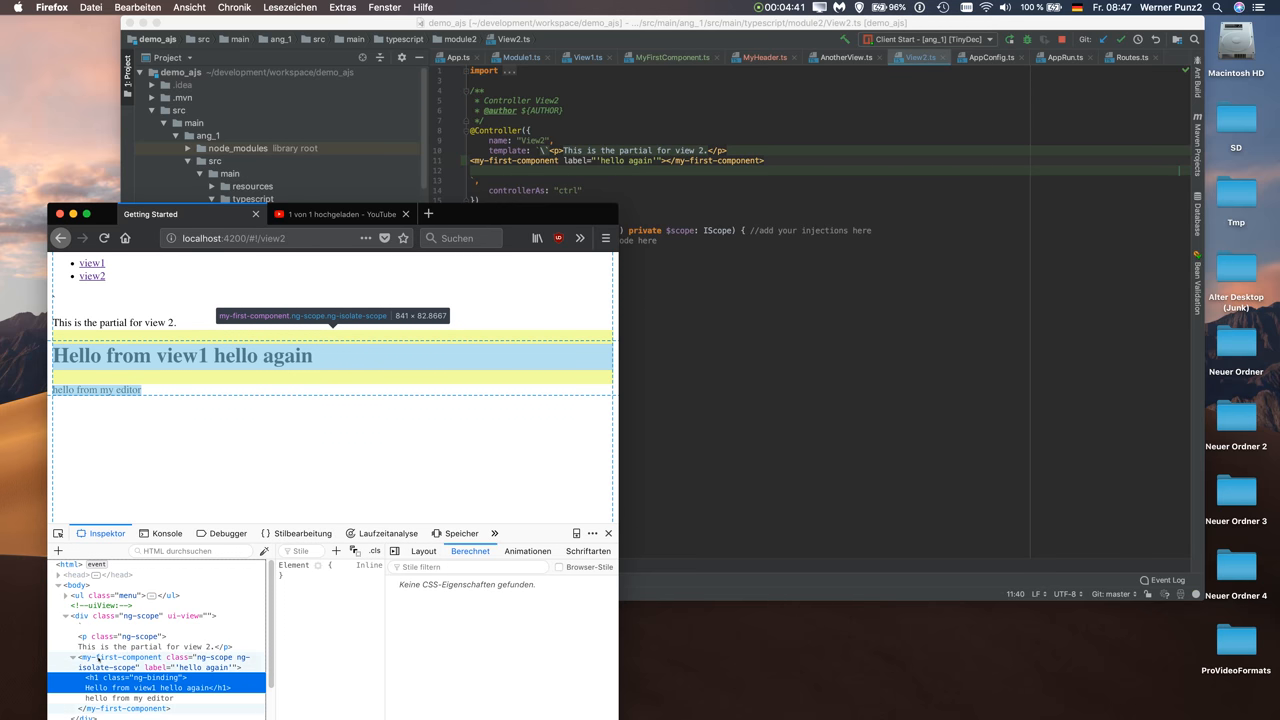
click(130, 657)
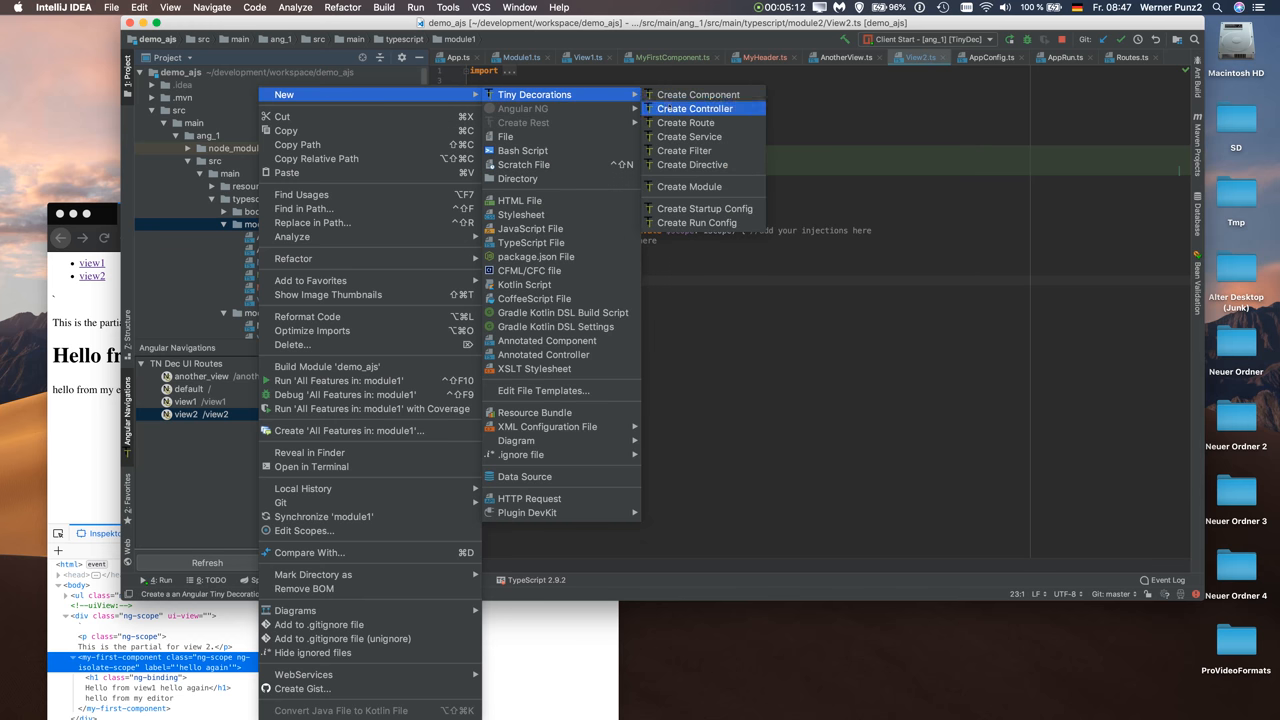
mouse_move(685, 122)
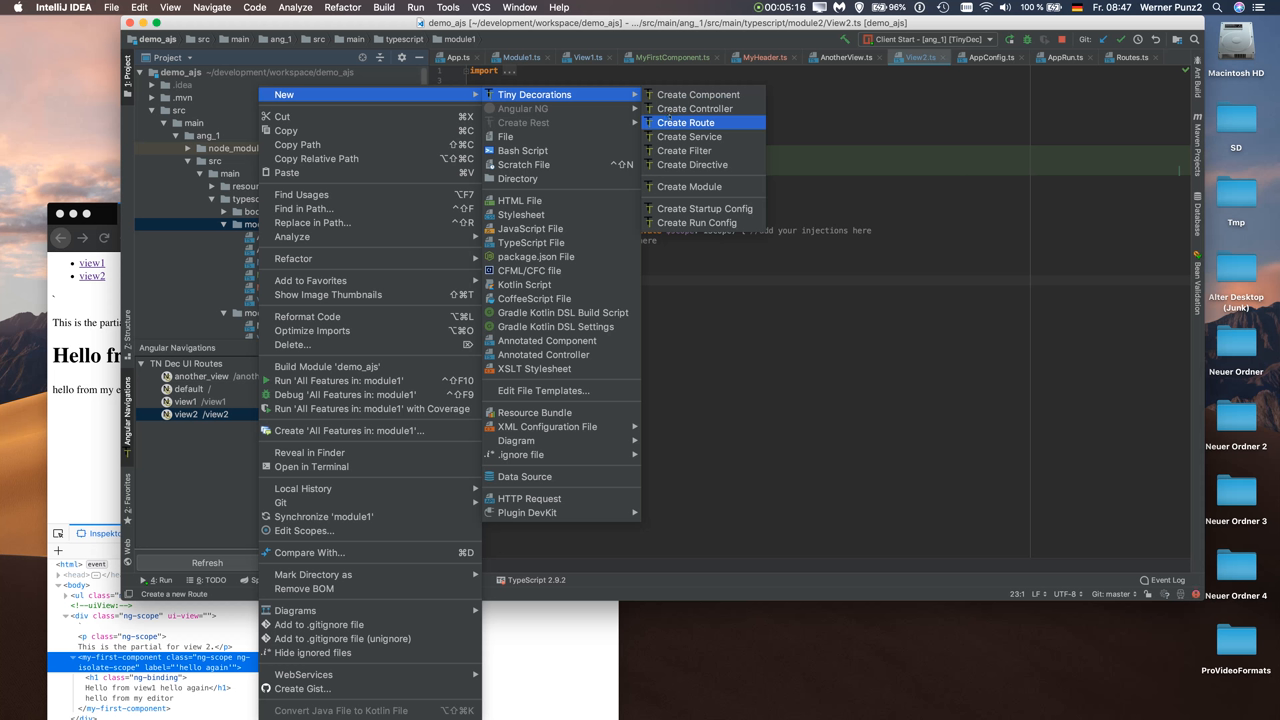
mouse_move(689, 136)
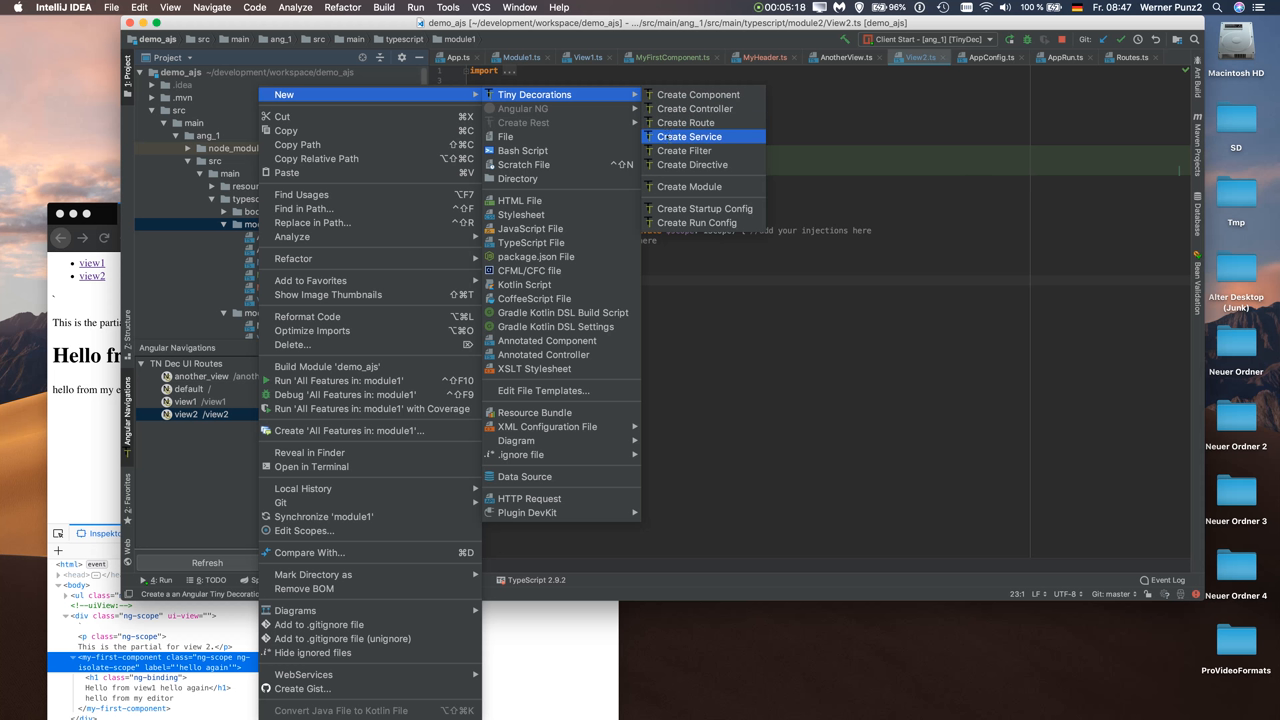
mouse_move(684, 150)
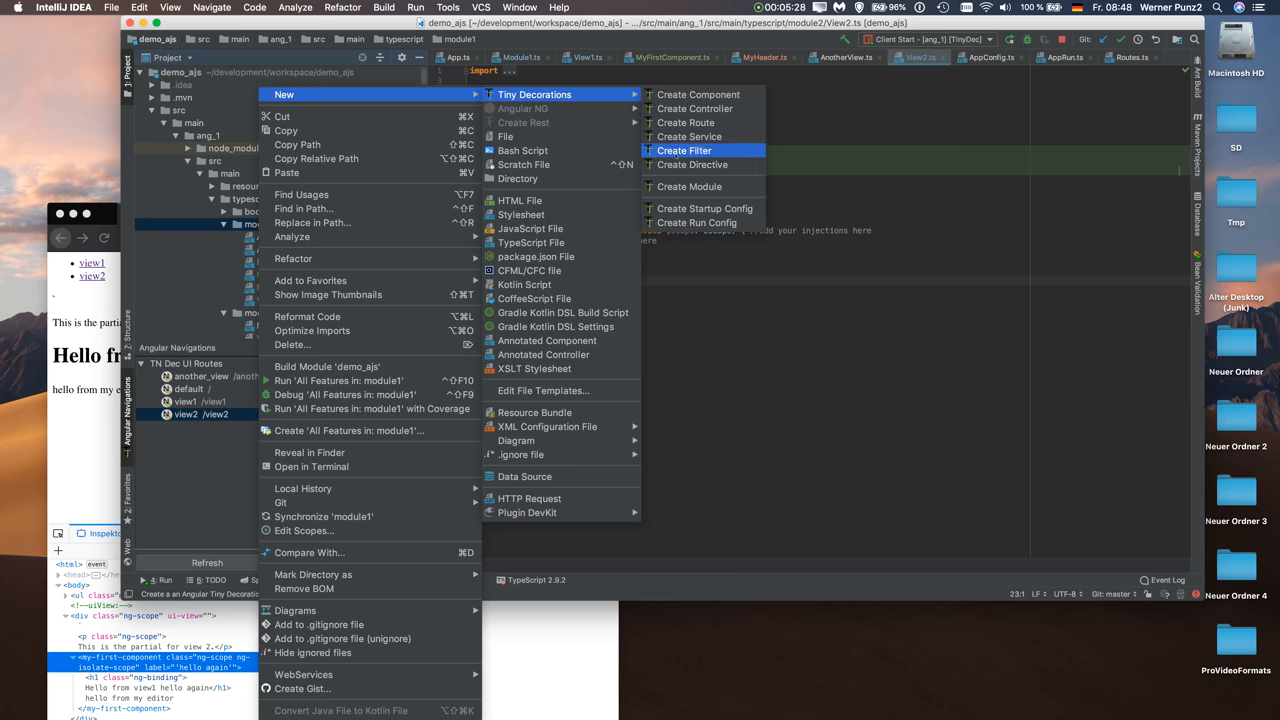
mouse_move(692, 164)
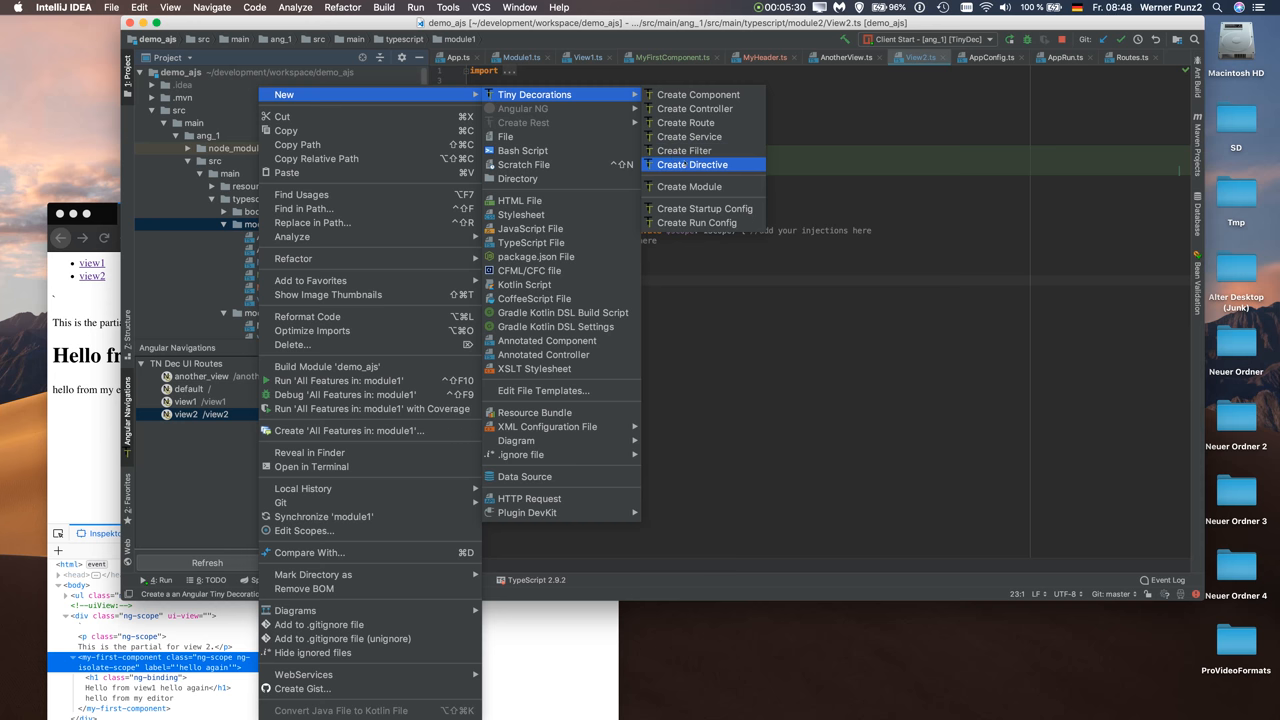
click(692, 164)
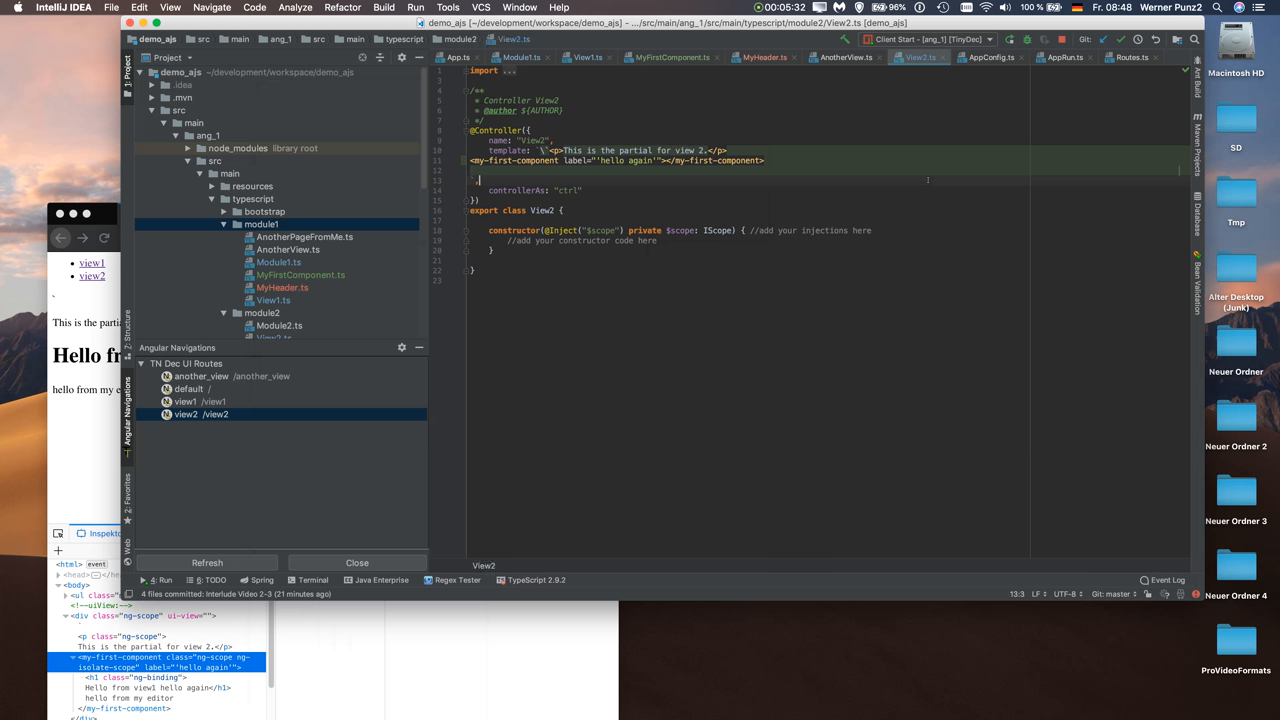